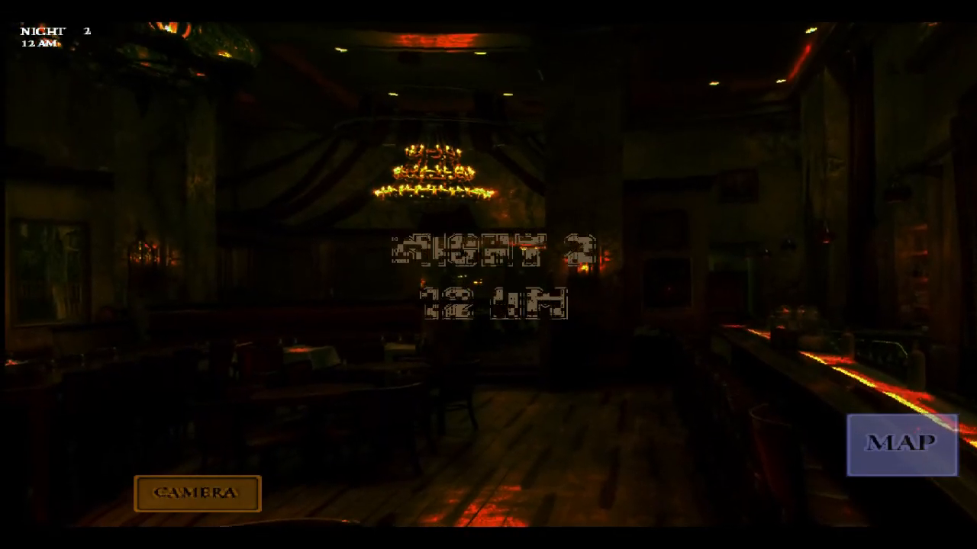
Scan the Storage, Basement and Office camera feeds for Wario, returning to Storage.
left_click(195, 491)
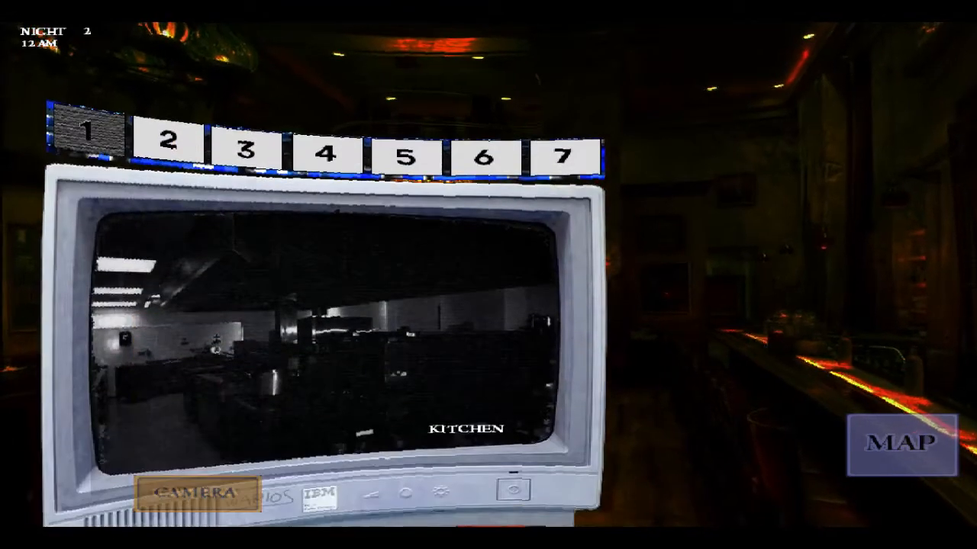
left_click(247, 151)
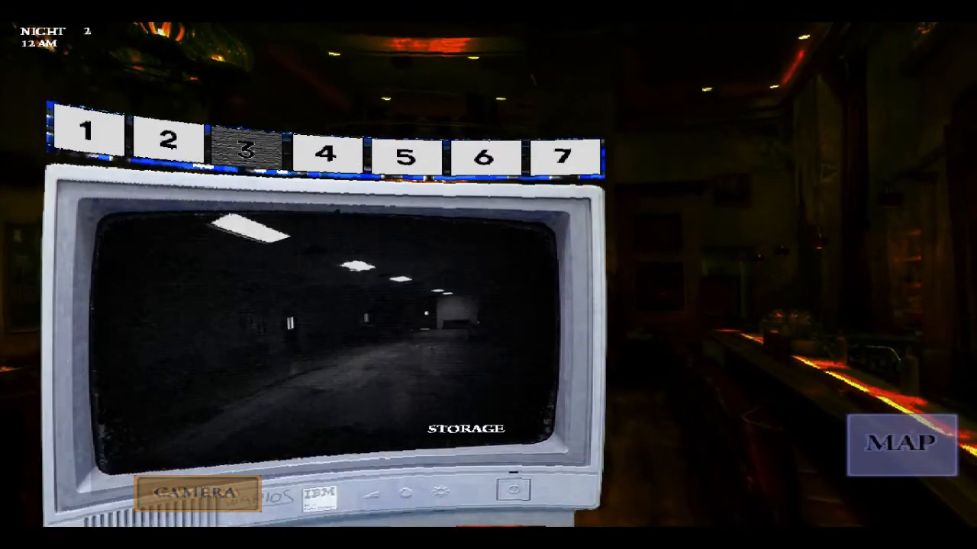
left_click(484, 156)
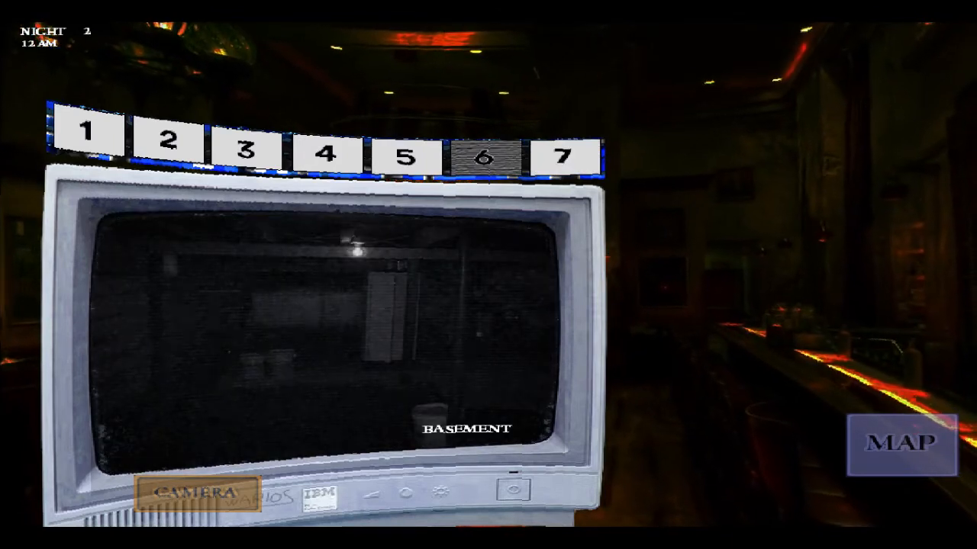
left_click(901, 444)
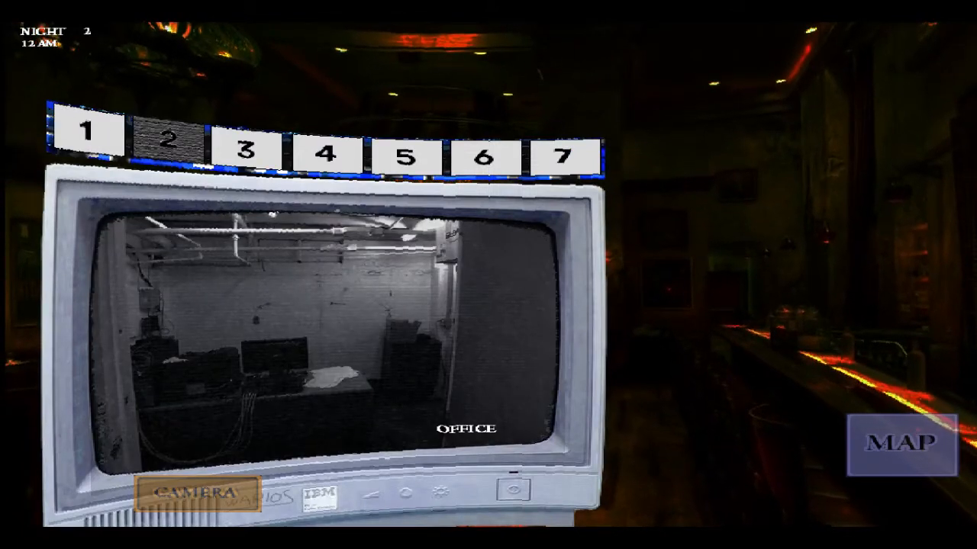
left_click(246, 151)
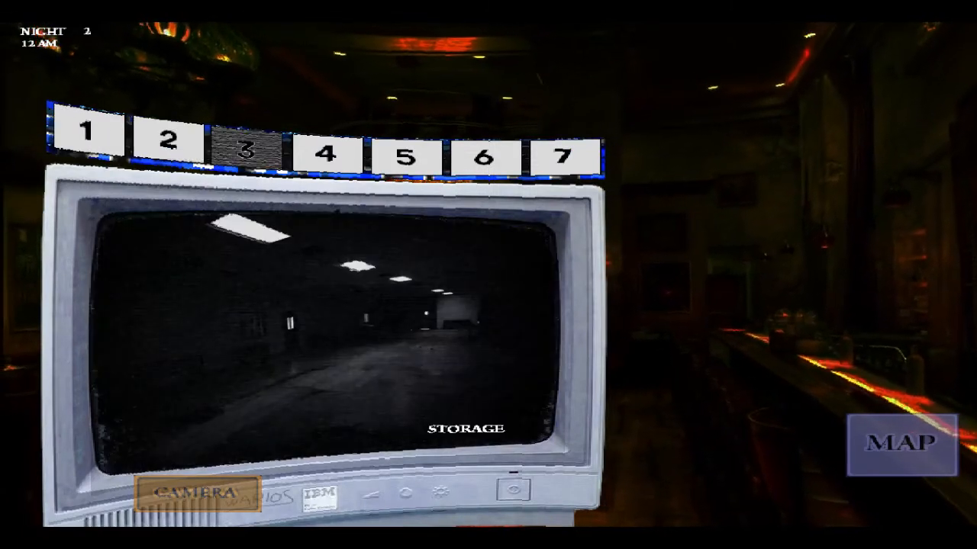
Check the Backdoor, Attic and Storage feeds, then hide in a room chosen from the map.
left_click(406, 152)
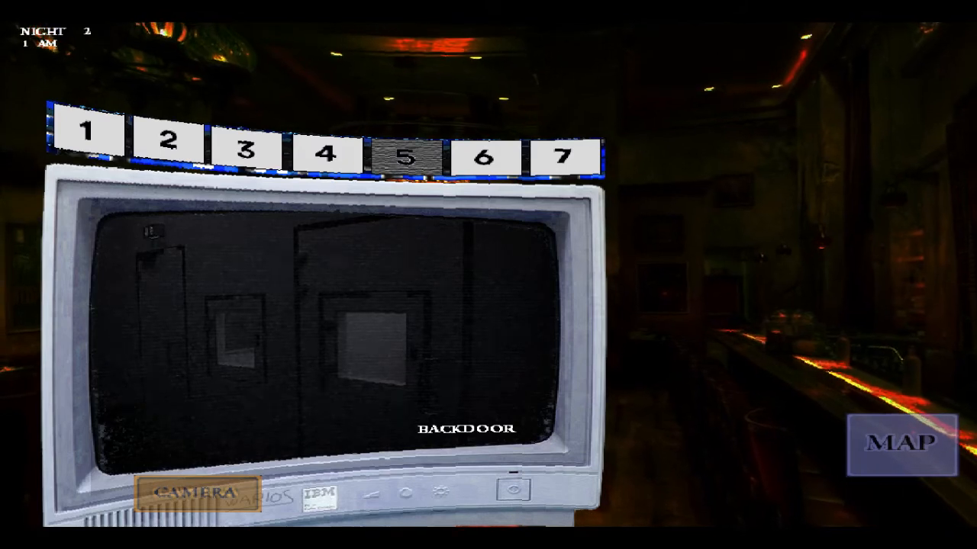
left_click(326, 153)
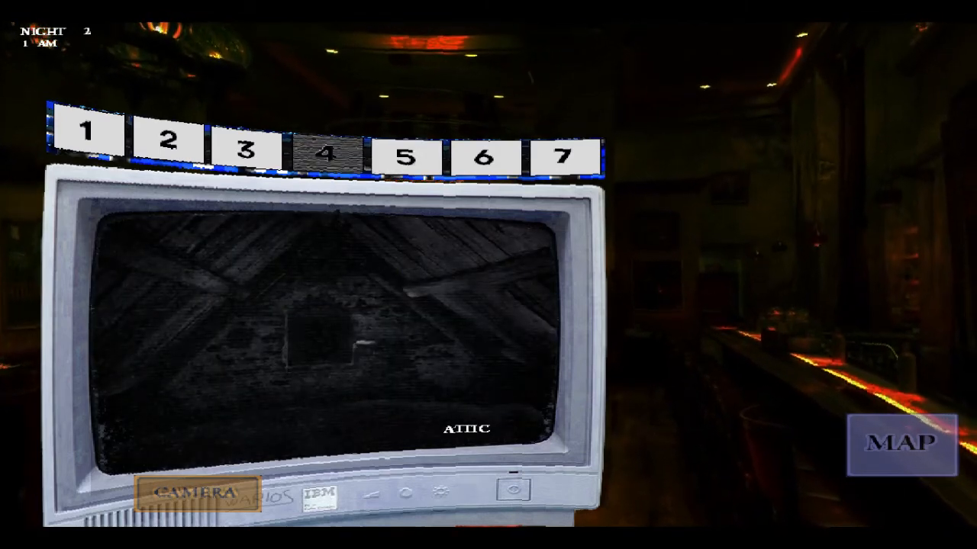
left_click(247, 150)
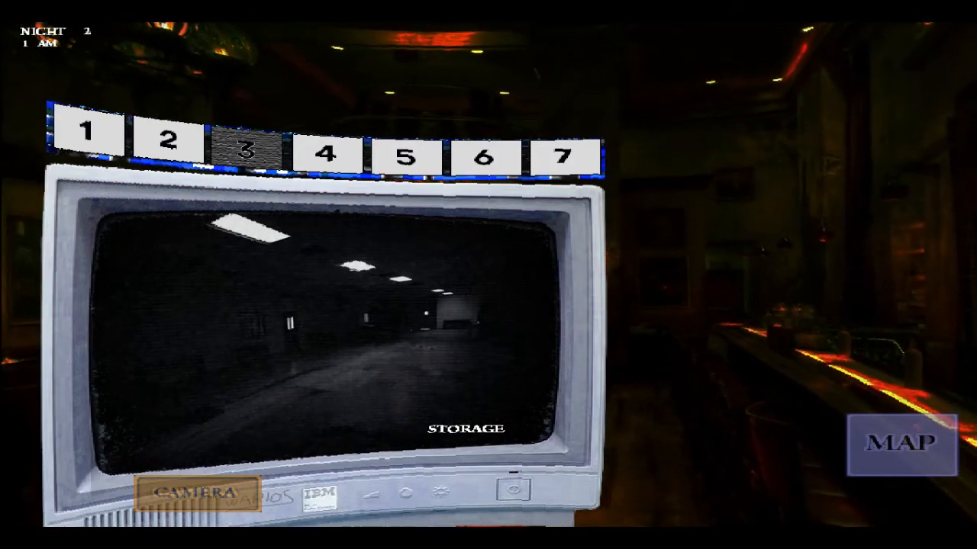
left_click(168, 150)
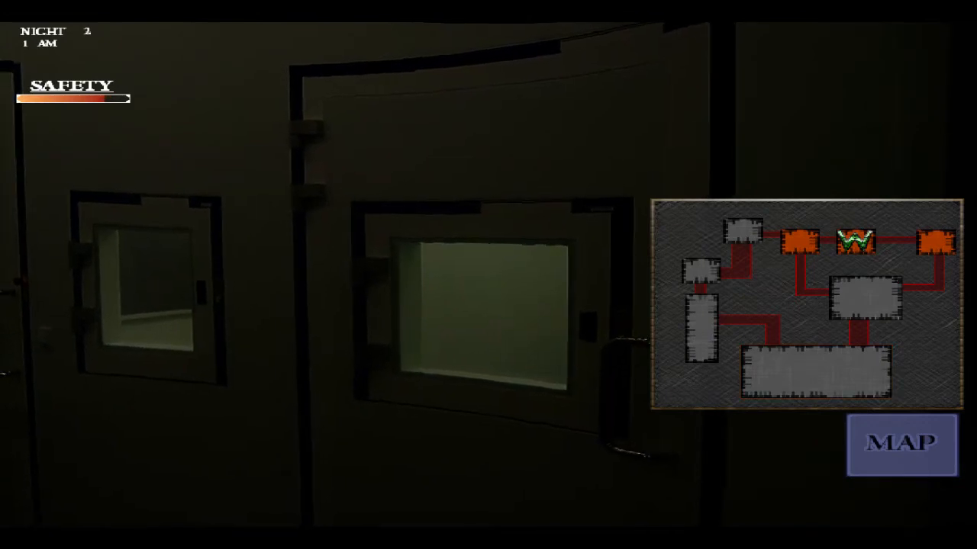
Close the room map and leave the hiding room for the bar.
left_click(901, 444)
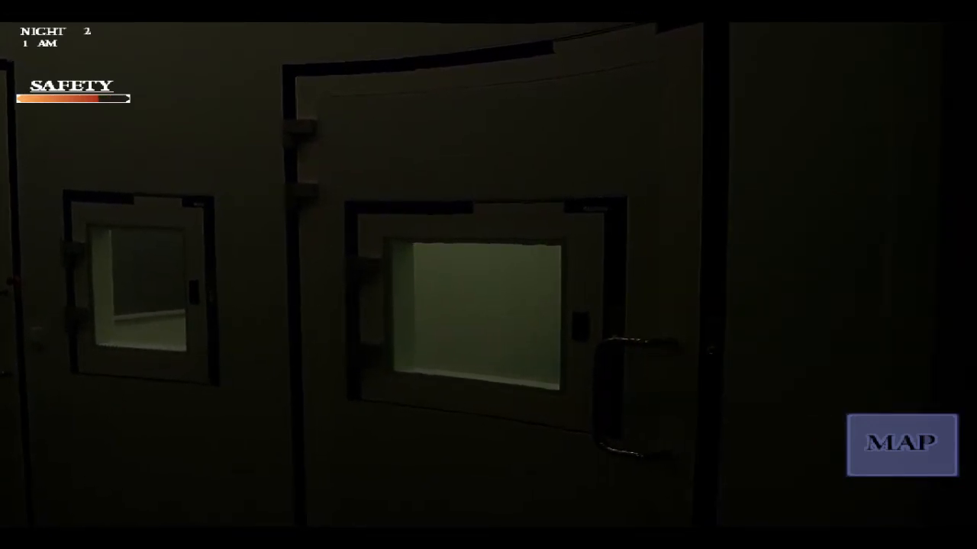
left_click(901, 445)
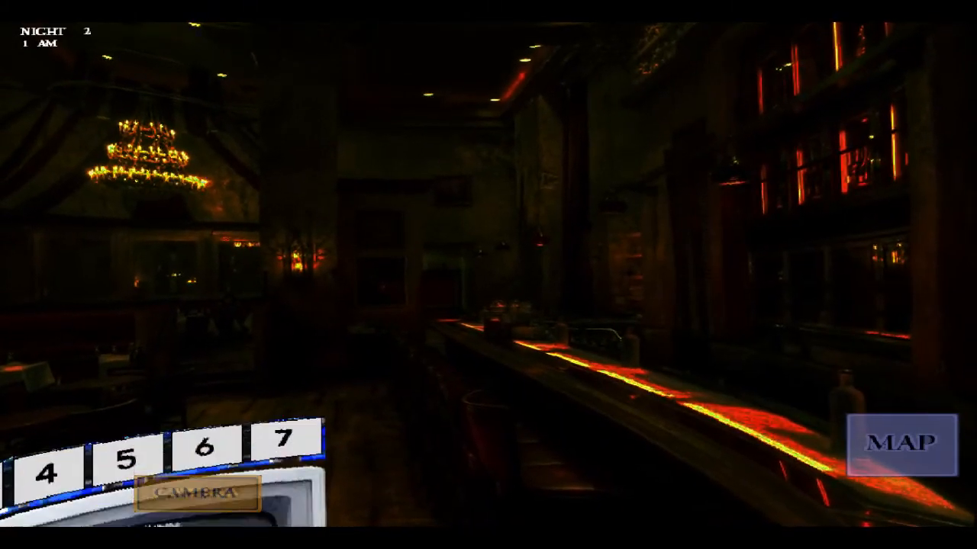
Check the Storage and Kitchen feeds until the night is lost and the title menu returns.
left_click(196, 493)
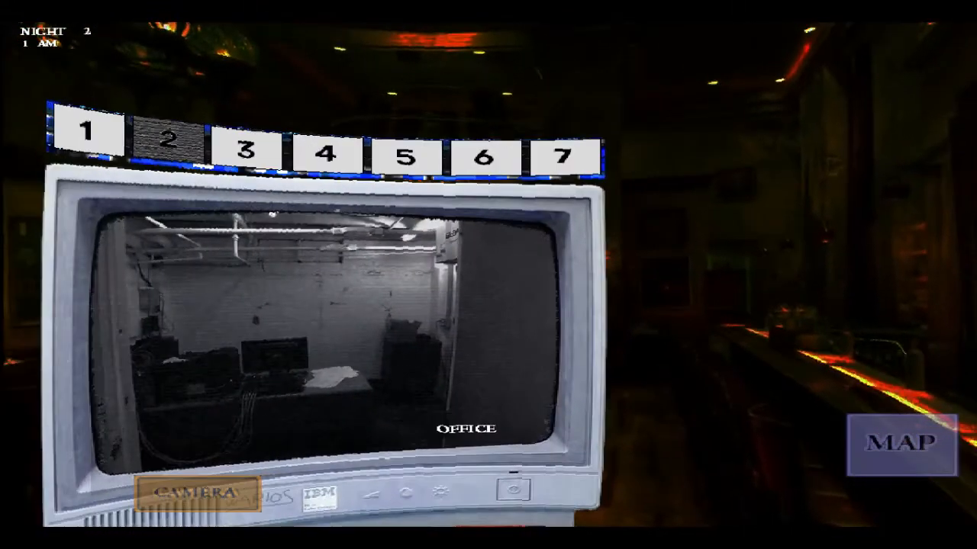
left_click(246, 152)
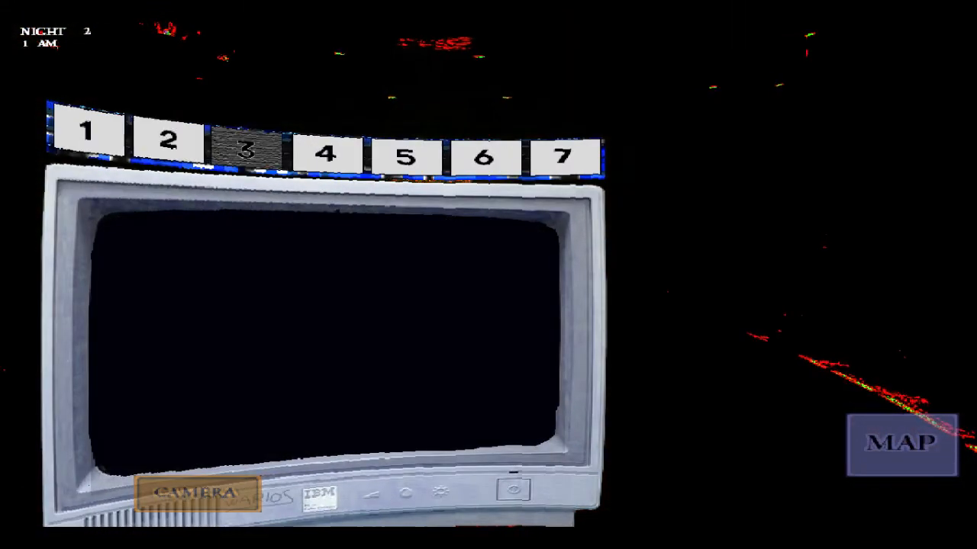
left_click(900, 444)
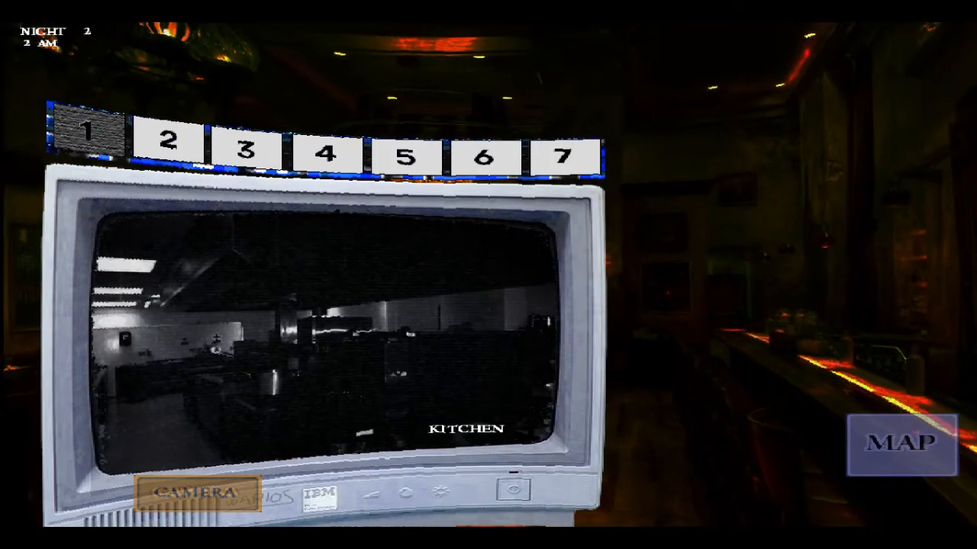
left_click(899, 445)
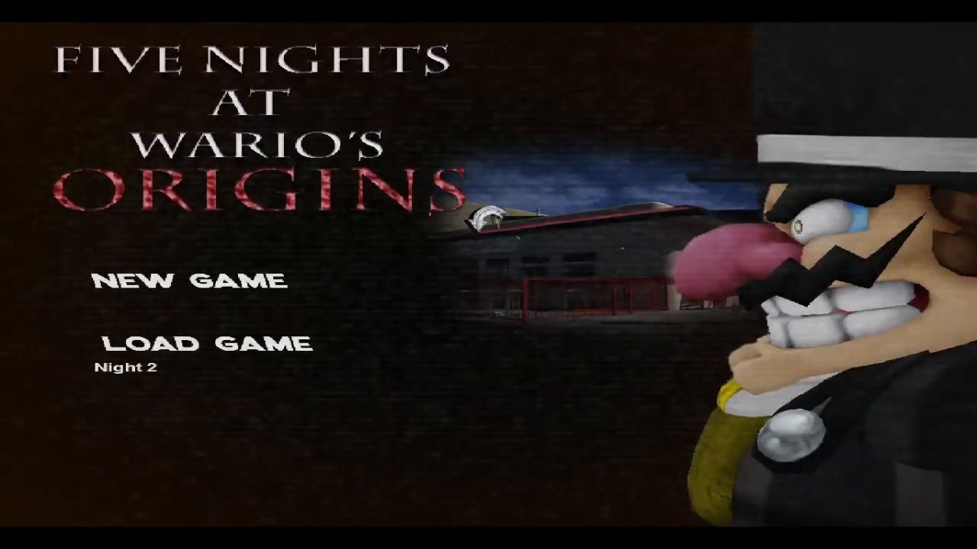
Load the saved Night 2 game, restarting at 12 AM in the bar.
left_click(206, 341)
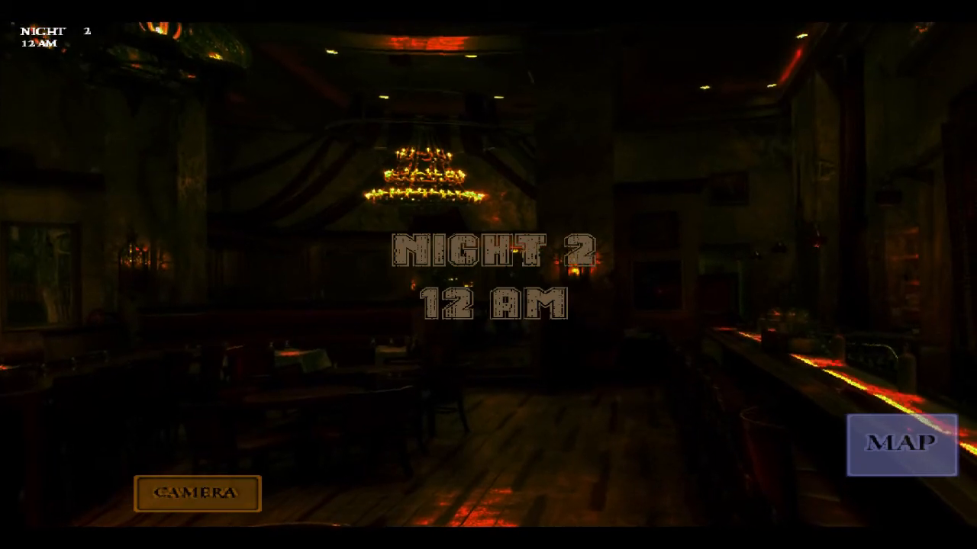
Bring up the cameras and scan the Bathroom, Attic and Basement feeds.
left_click(900, 445)
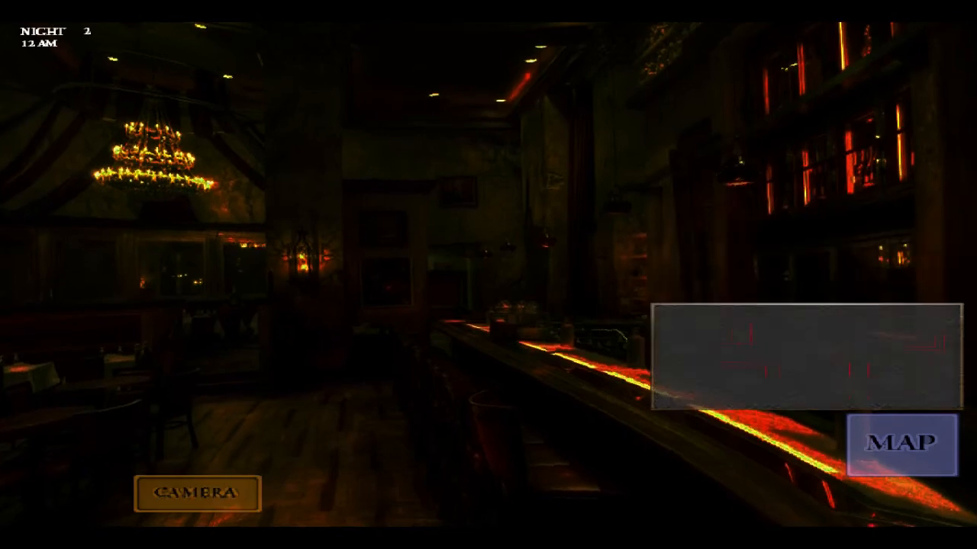
left_click(195, 494)
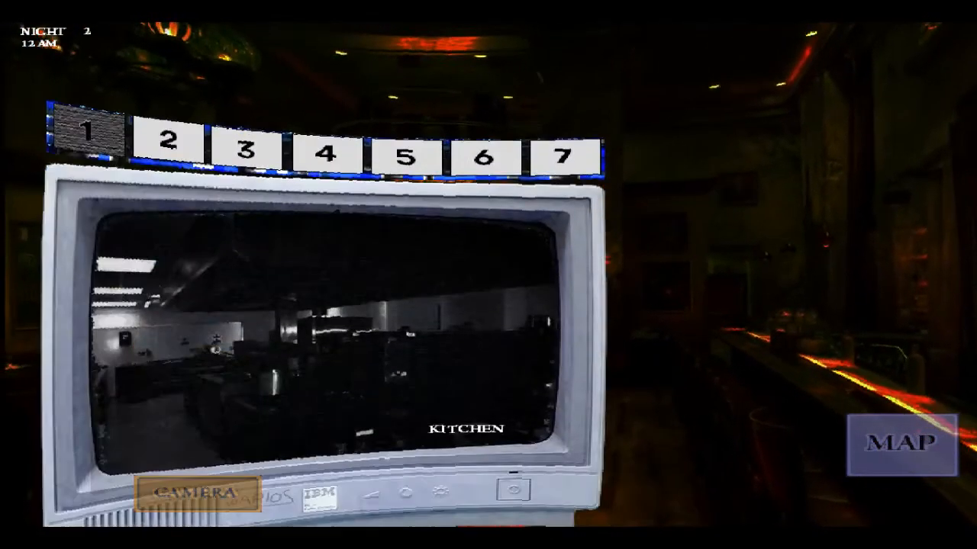
left_click(561, 156)
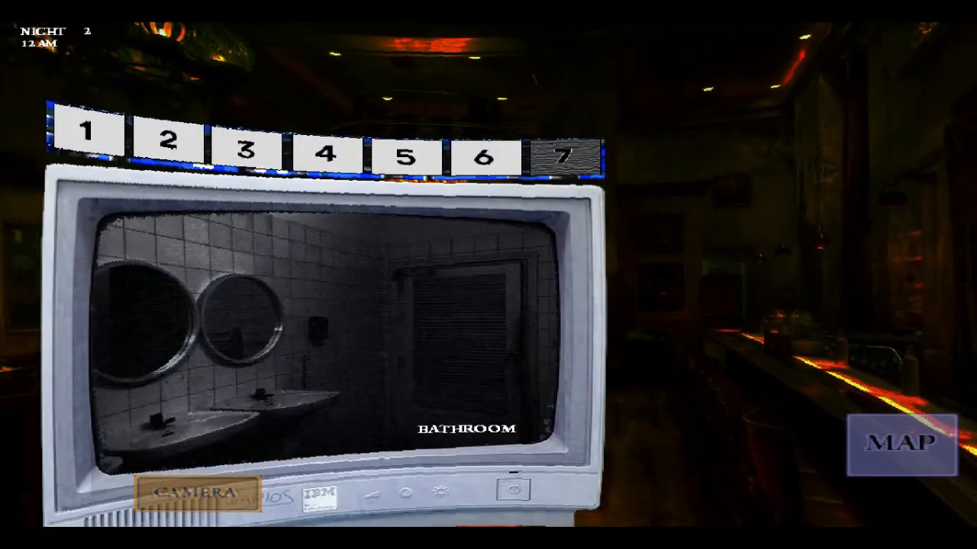
left_click(328, 151)
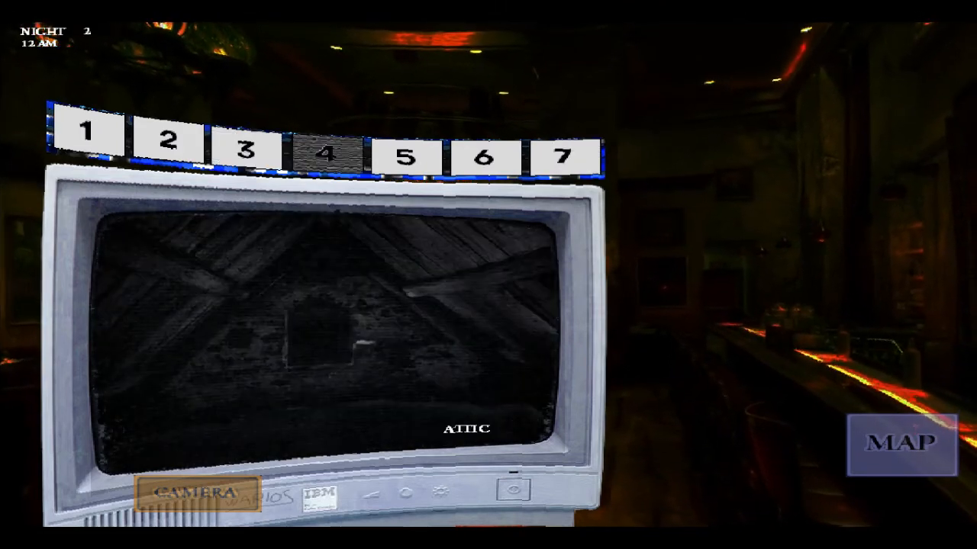
left_click(485, 156)
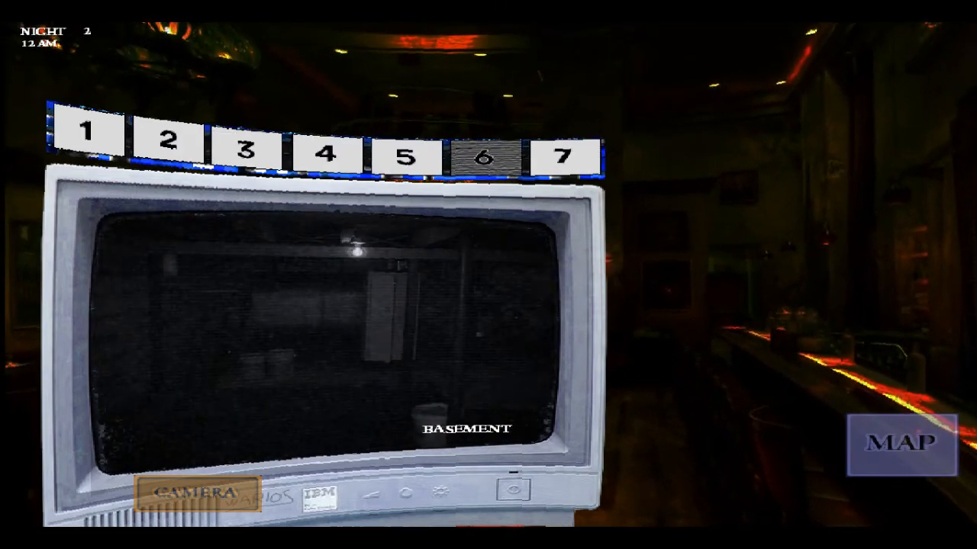
Recheck Bathroom and Basement, lower the monitor, then reopen it on the Backdoor feed showing Wario.
left_click(558, 156)
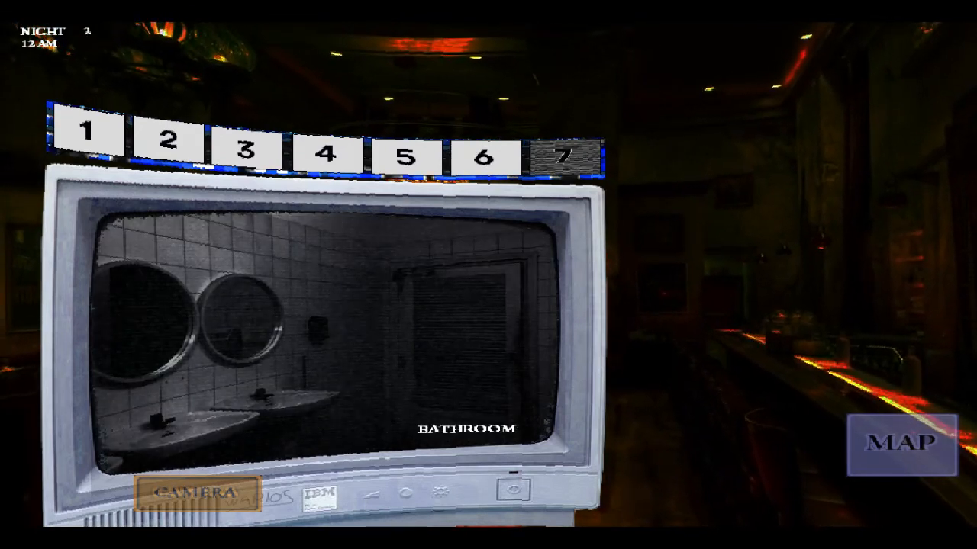
left_click(486, 151)
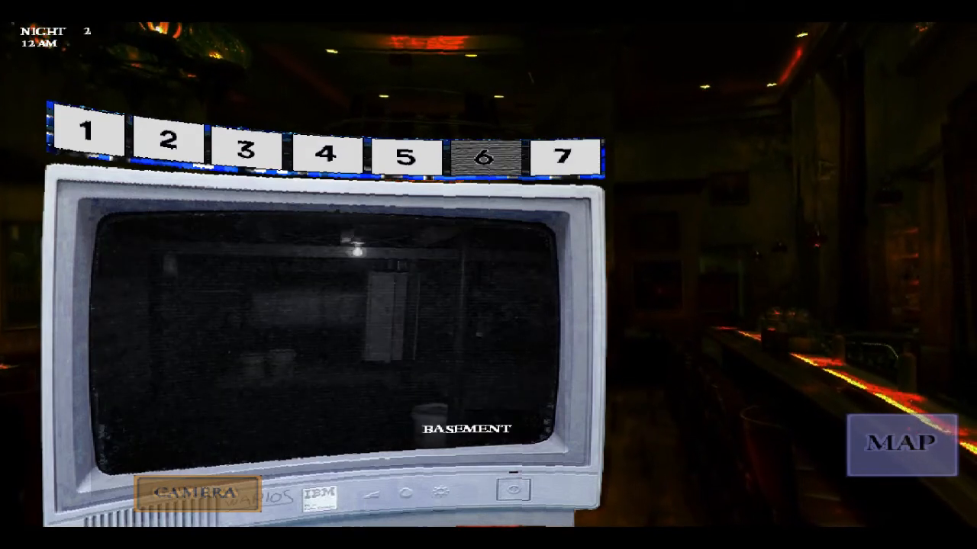
left_click(406, 154)
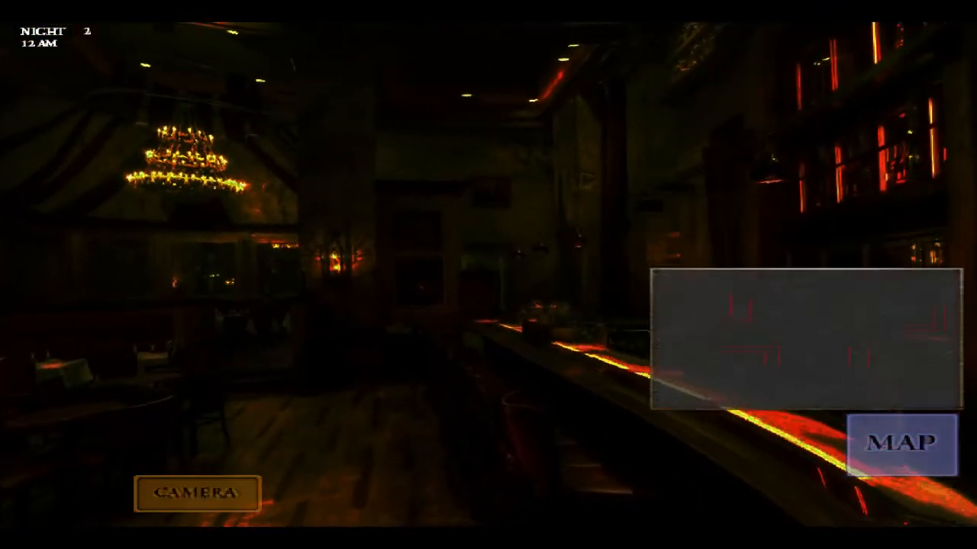
left_click(195, 492)
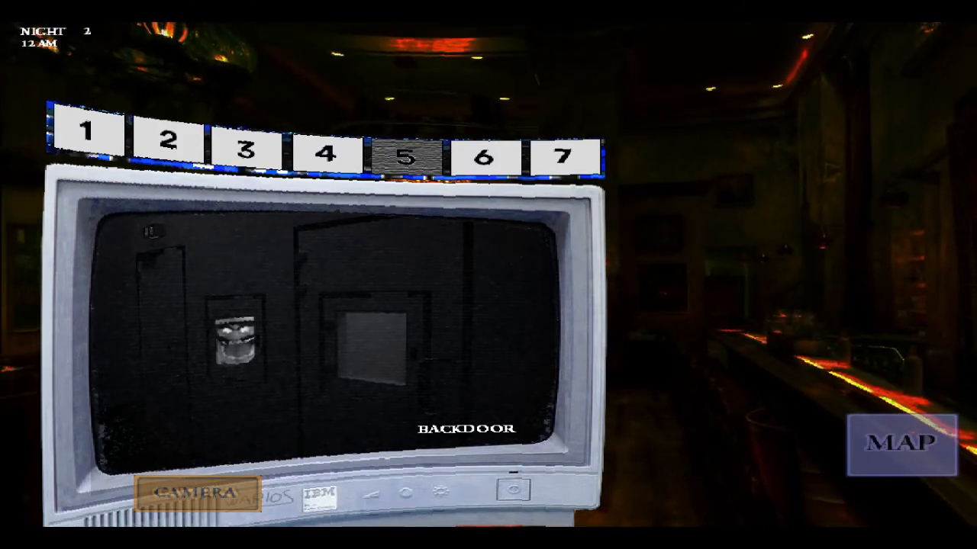
Cycle the Attic, Kitchen and Backdoor feeds until Wario appears in the Attic, then lower the monitor.
left_click(327, 153)
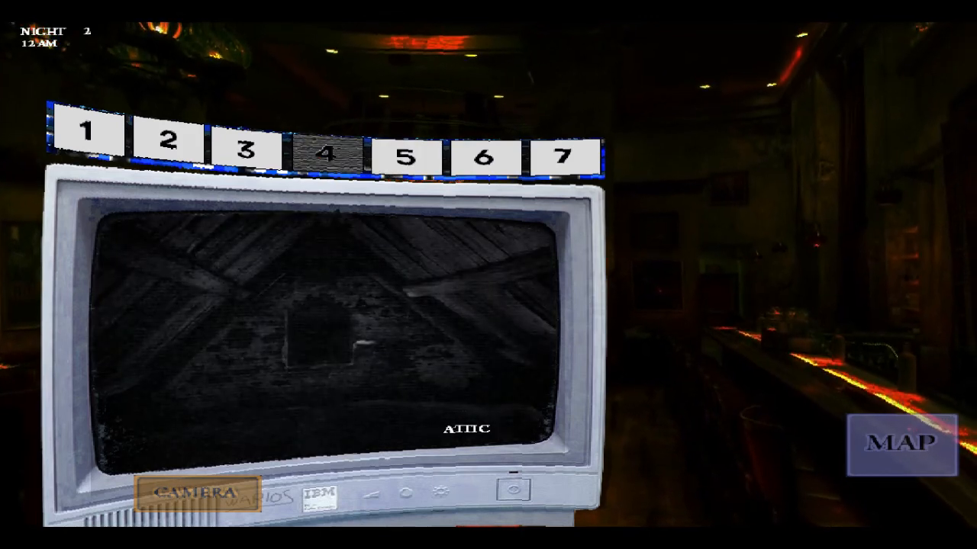
left_click(89, 133)
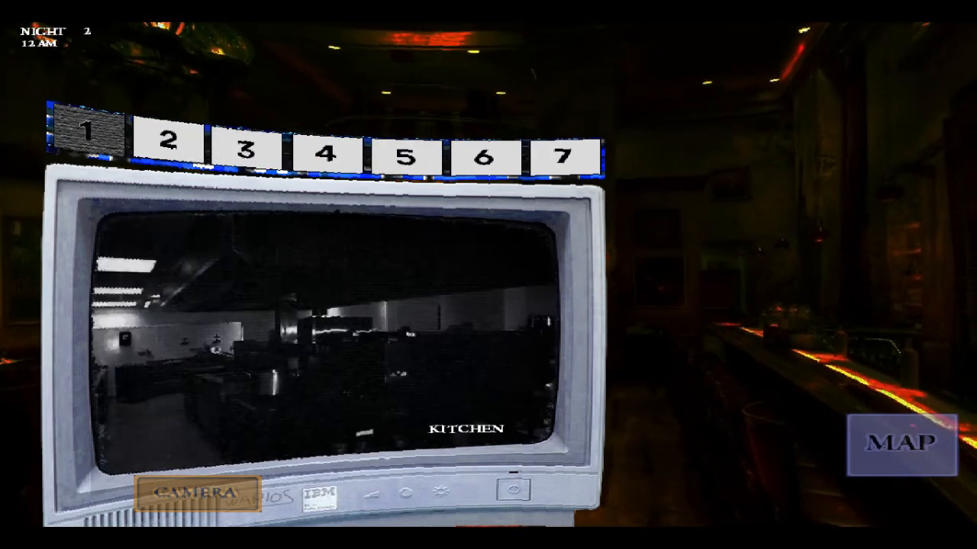
left_click(406, 156)
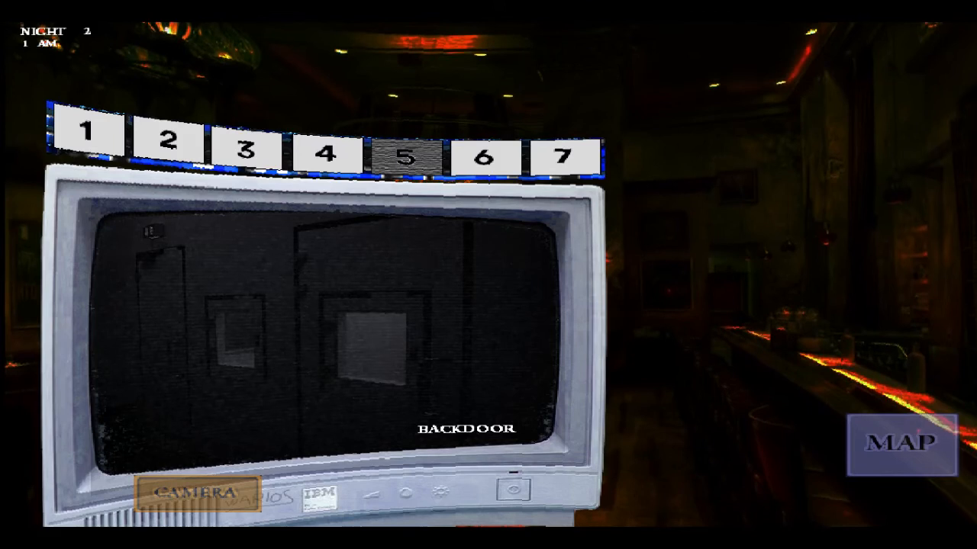
left_click(327, 156)
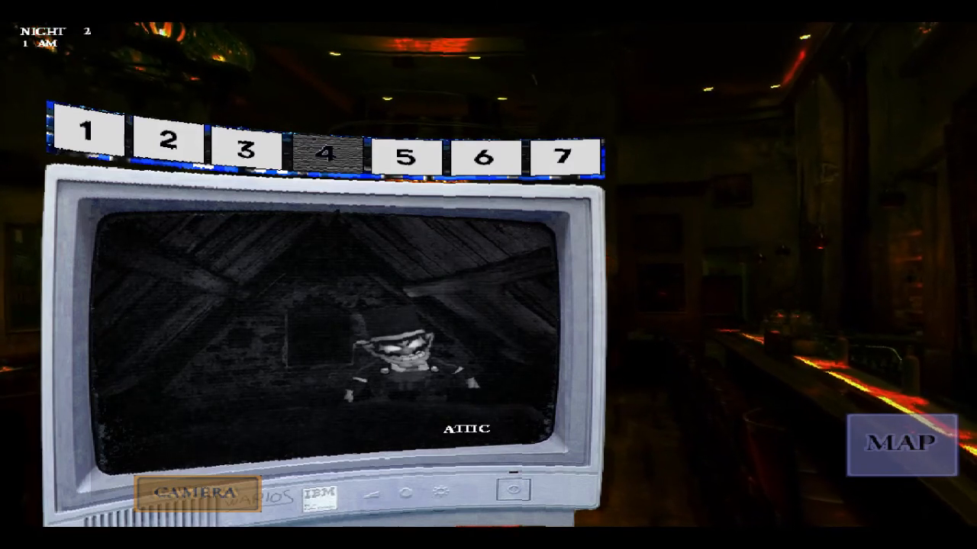
left_click(901, 446)
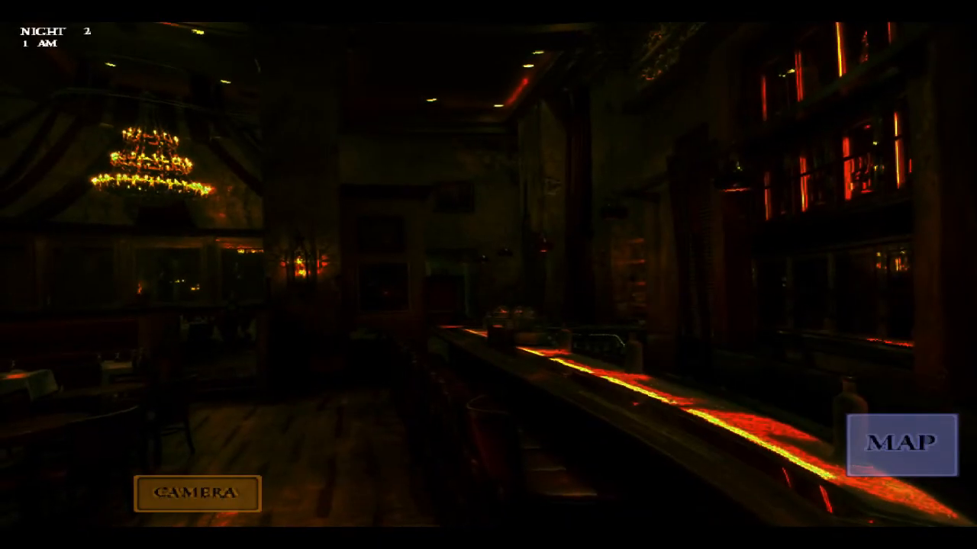
Recheck the Attic, Storage and Kitchen feeds, then bring up the building map to pick a hiding room.
left_click(195, 491)
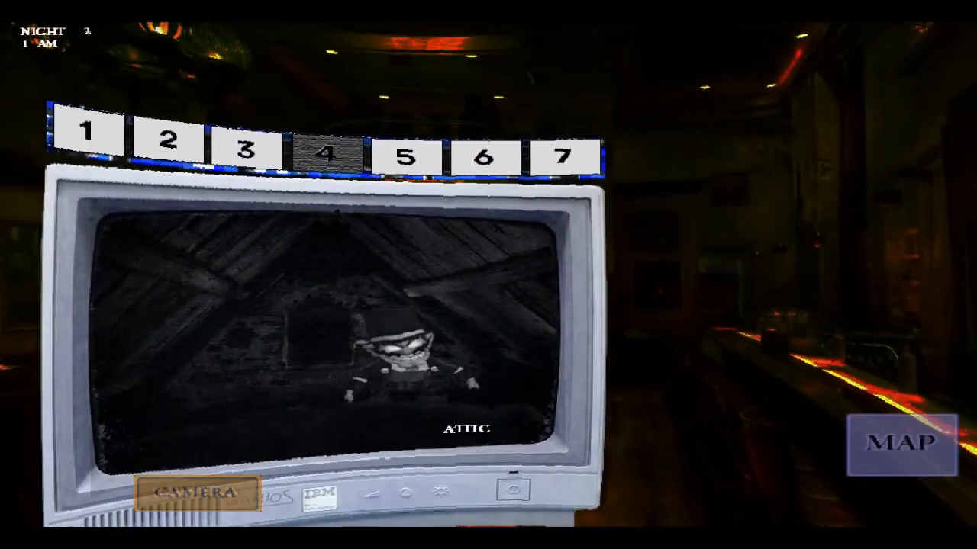
left_click(247, 151)
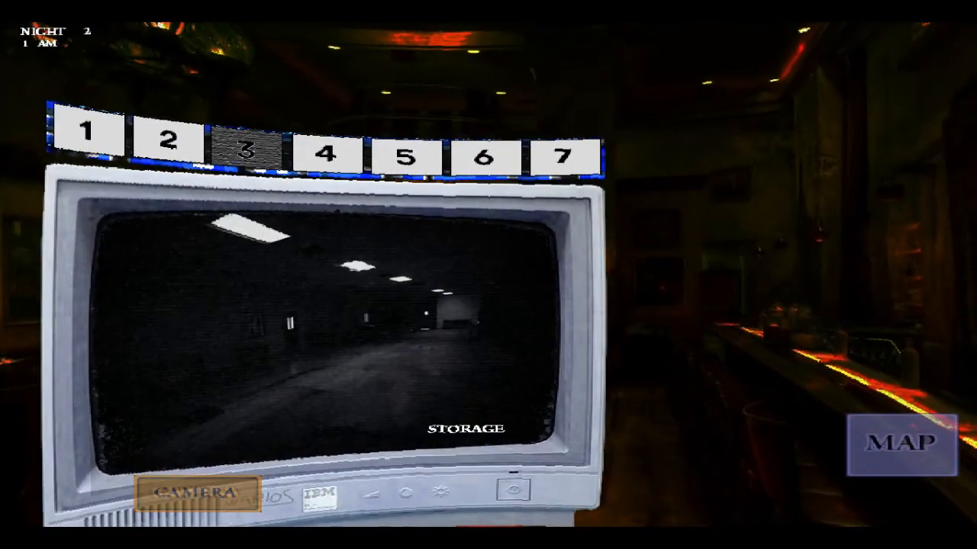
left_click(89, 136)
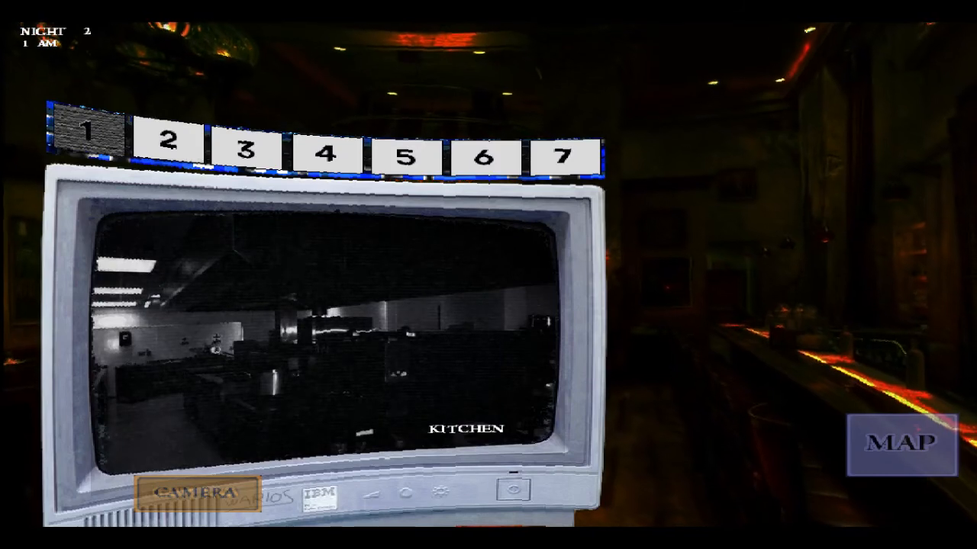
left_click(900, 444)
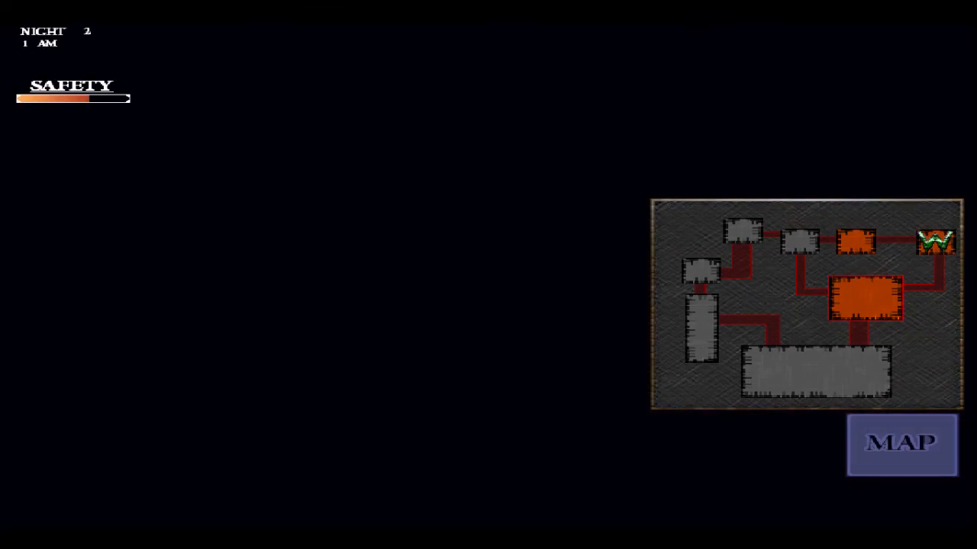
Move into the basement to hide and bring the building map back up.
left_click(900, 444)
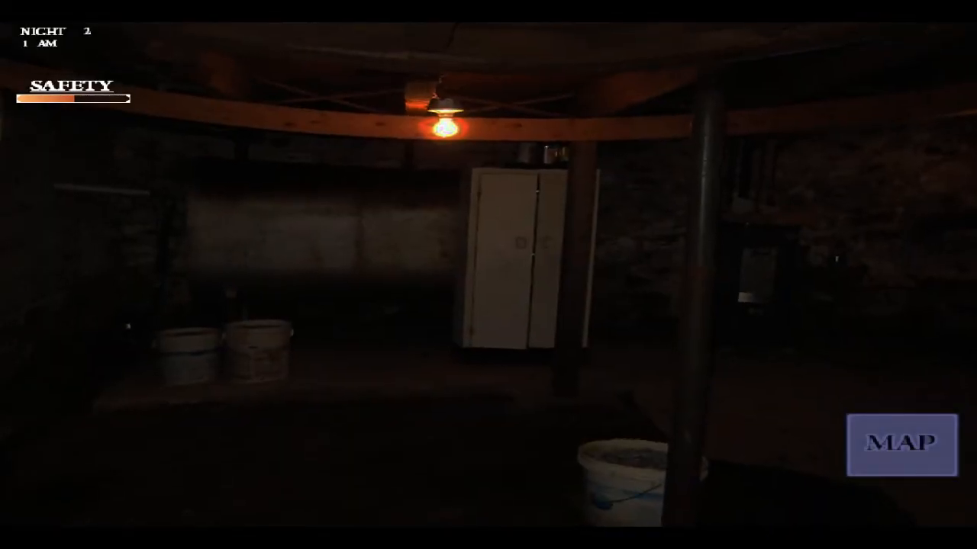
left_click(901, 445)
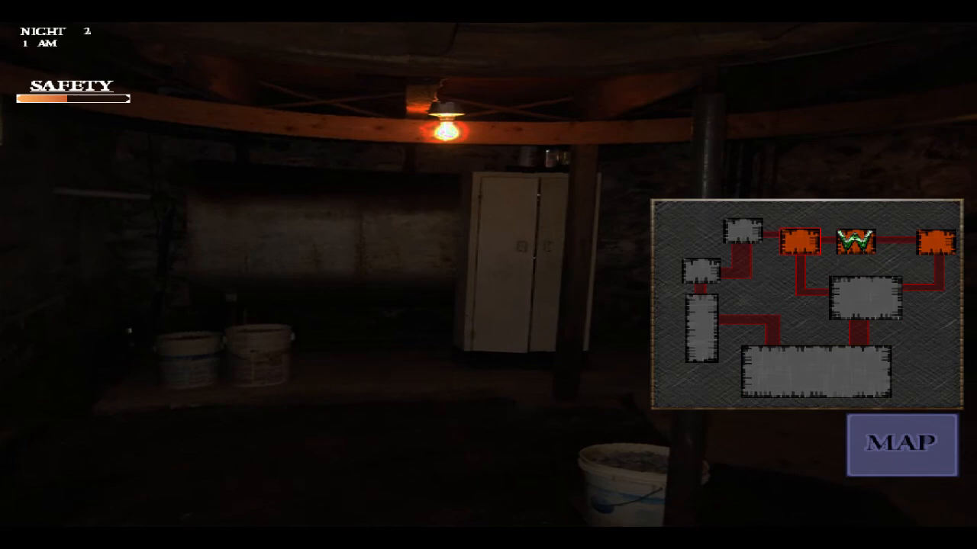